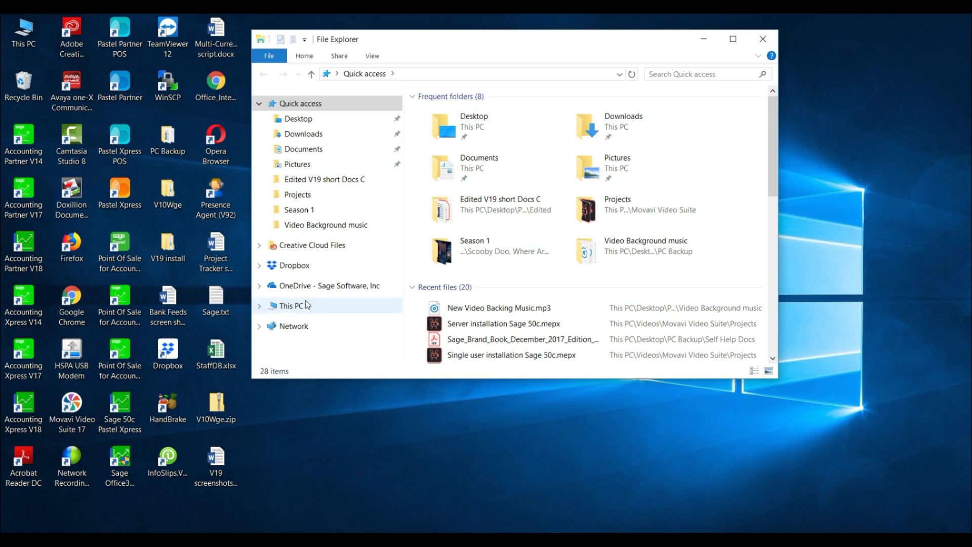
Show This PC with its drives and network locations and bring up its context options.
left_click(291, 305)
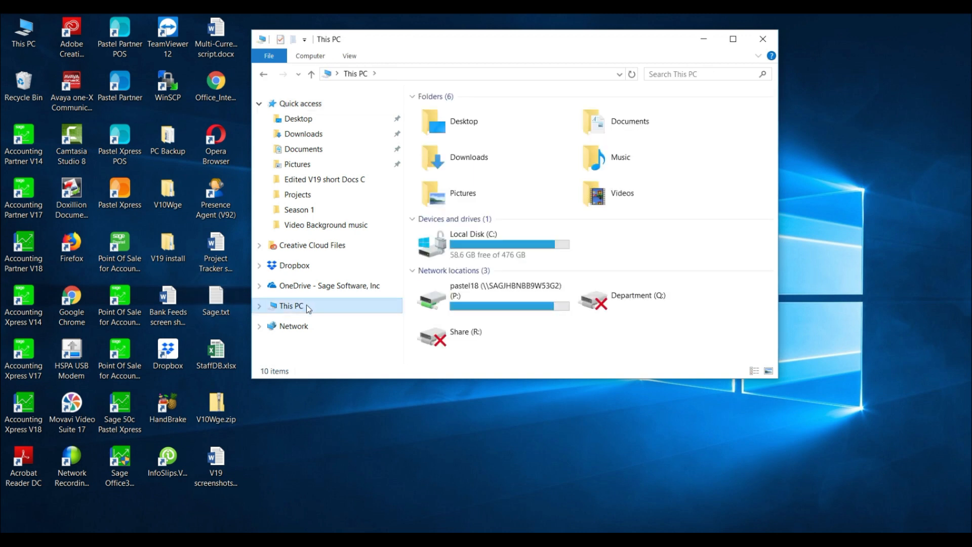
right_click(291, 305)
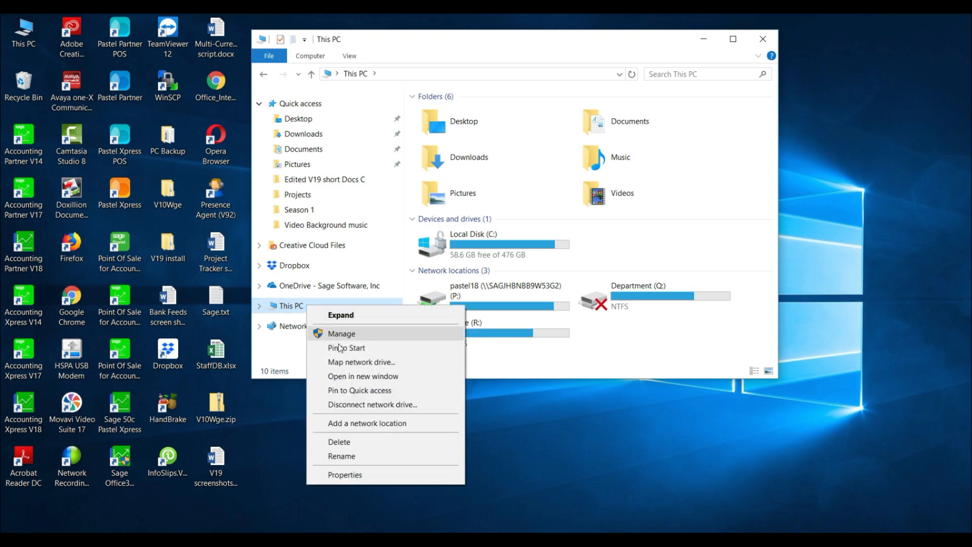
Start Map network drive with letter O: and folder \\PASJHBWSNOMNDZO entered.
left_click(361, 361)
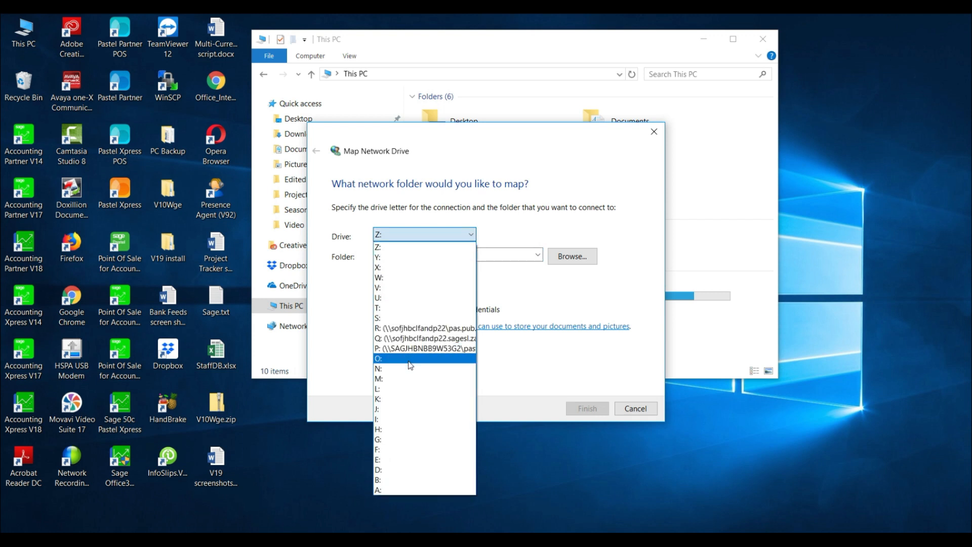
left_click(379, 358)
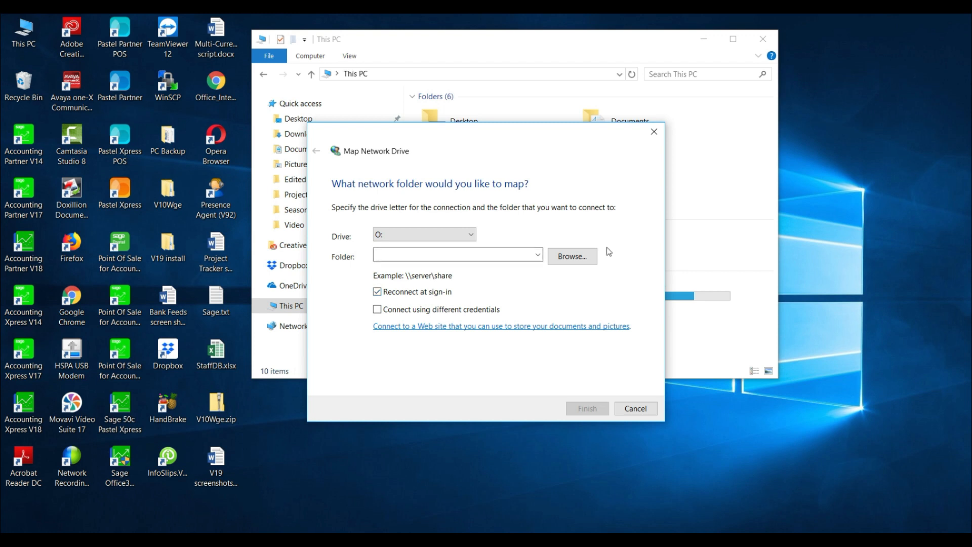
left_click(570, 256)
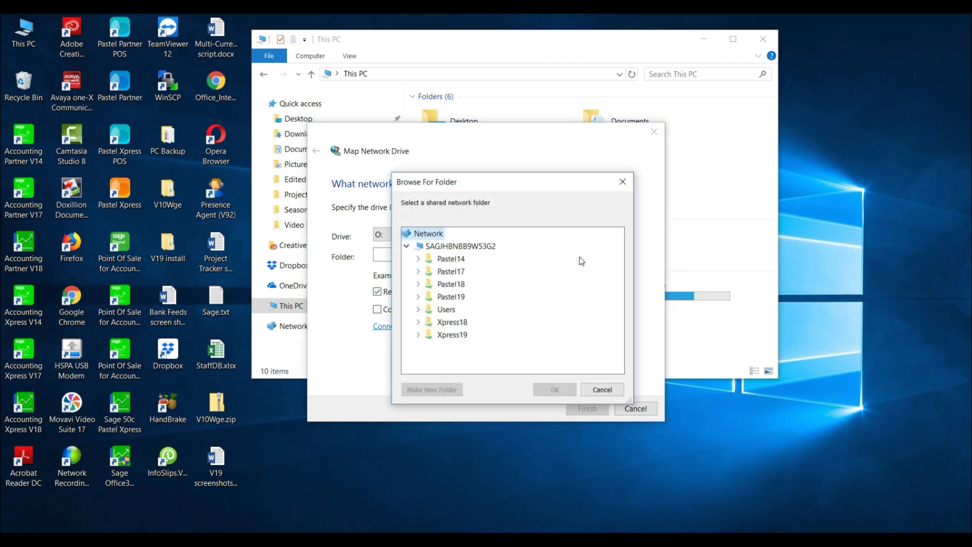
mouse_move(428, 233)
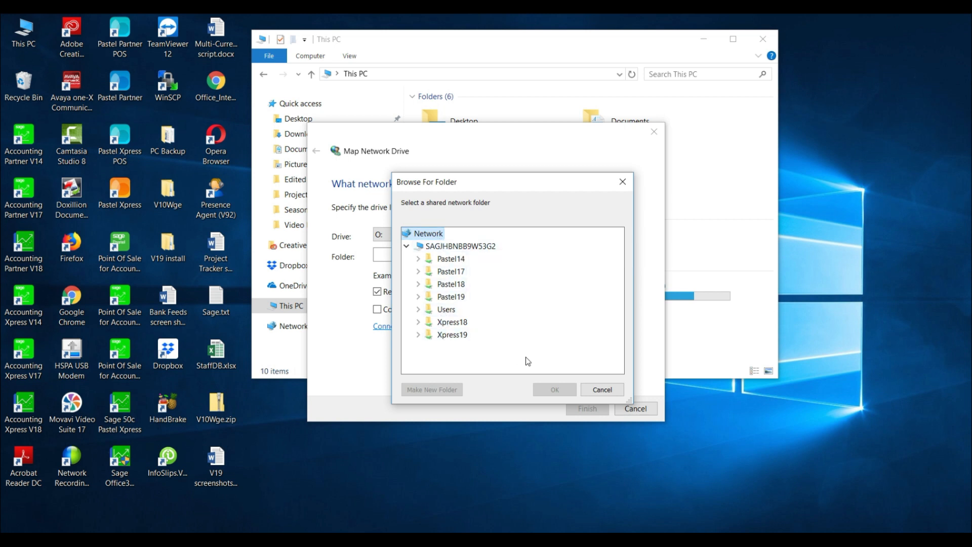
left_click(600, 389)
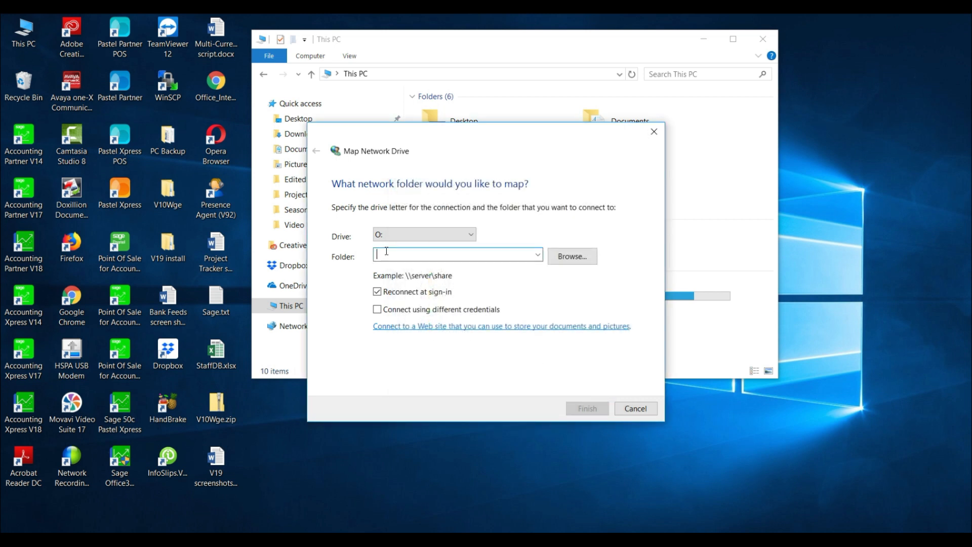
type("\\\\PASJHBWSNOMNDZO")
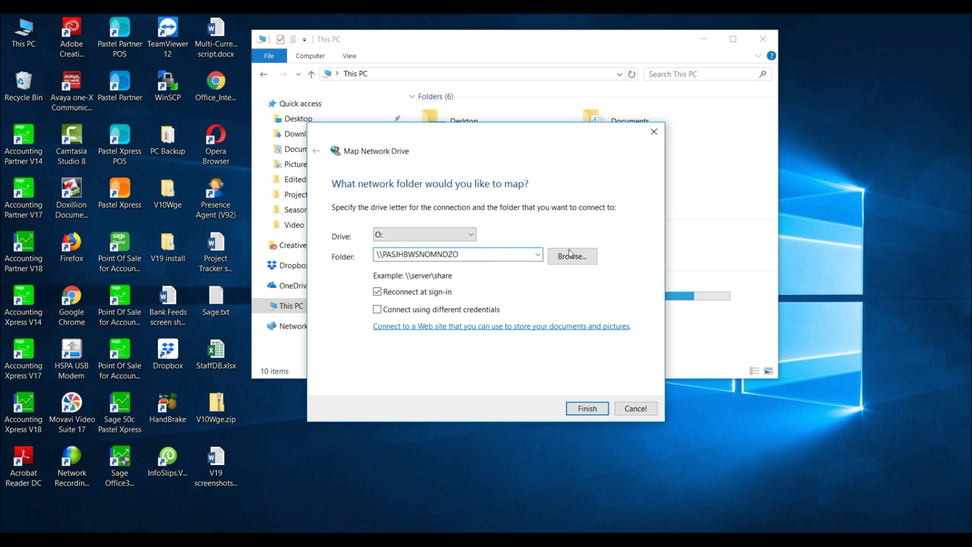
Map drive O: to the Pastel19 share on PASJHBWSNOMNDZO and finish.
left_click(570, 256)
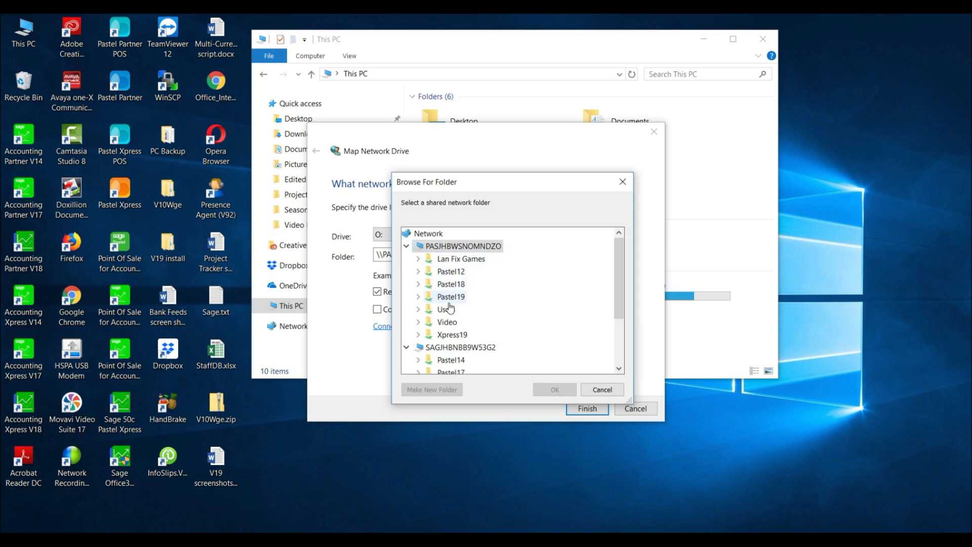
mouse_move(445, 307)
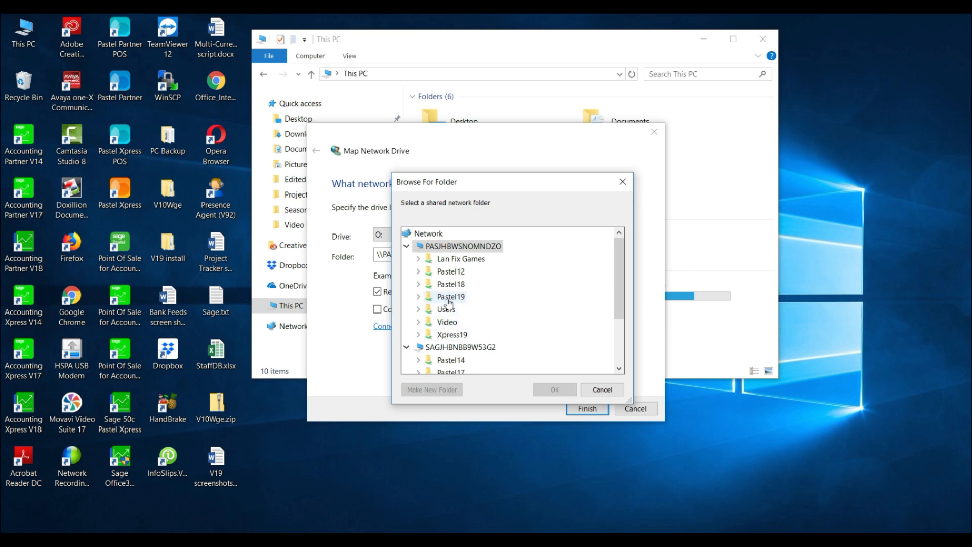
mouse_move(462, 312)
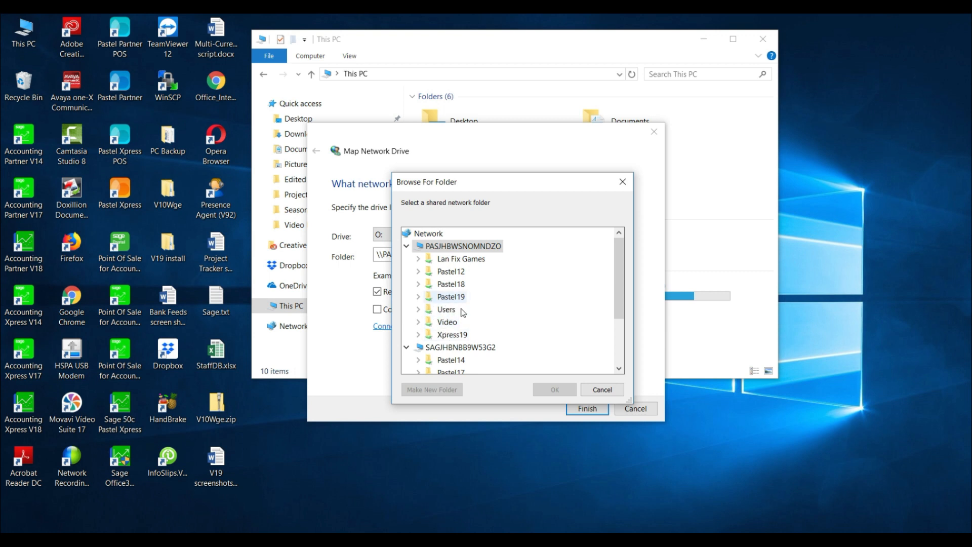
mouse_move(455, 304)
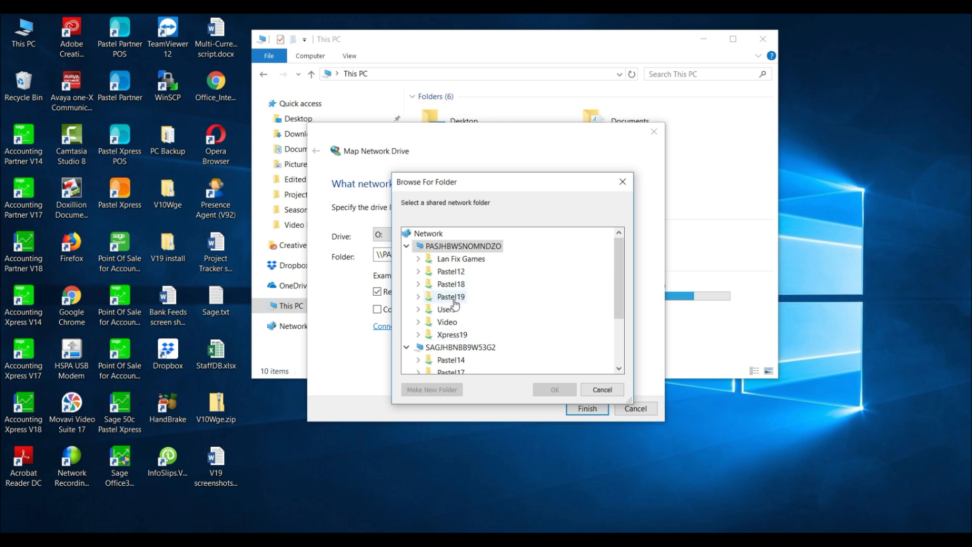
left_click(418, 296)
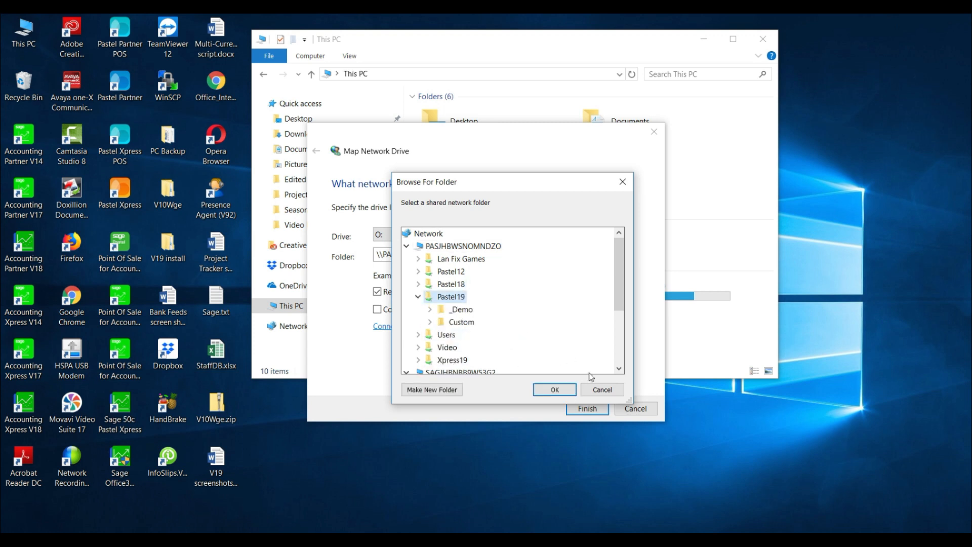
left_click(553, 388)
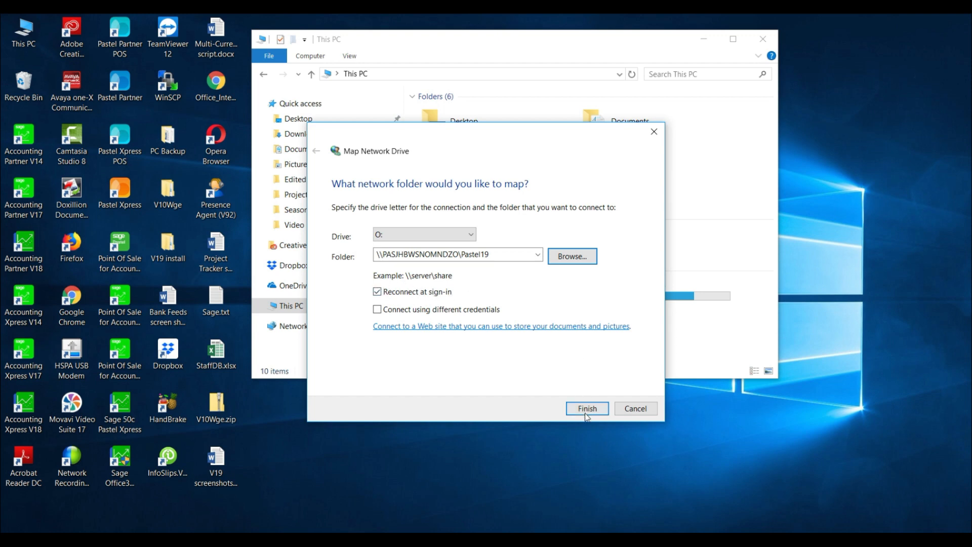
left_click(586, 408)
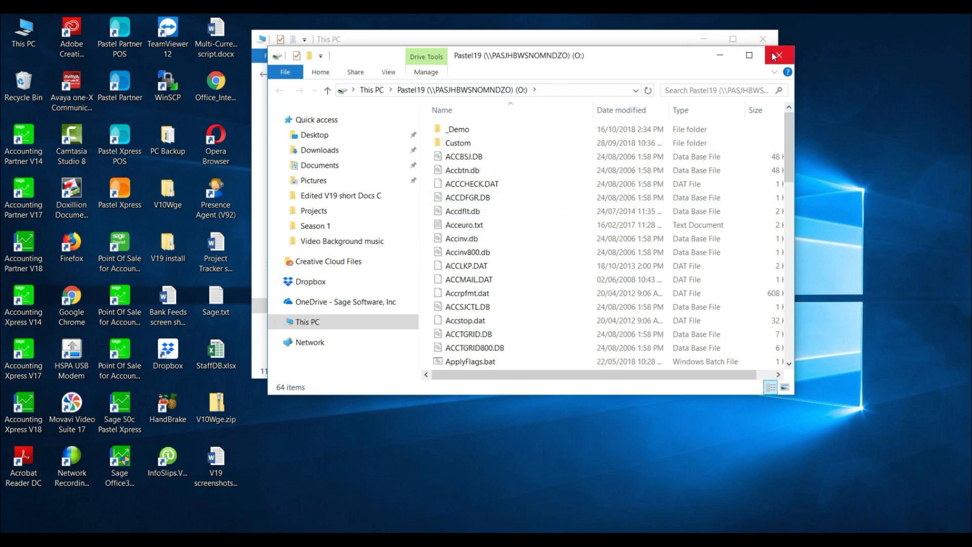
Close the new Pastel19 drive window and the This PC window.
left_click(777, 55)
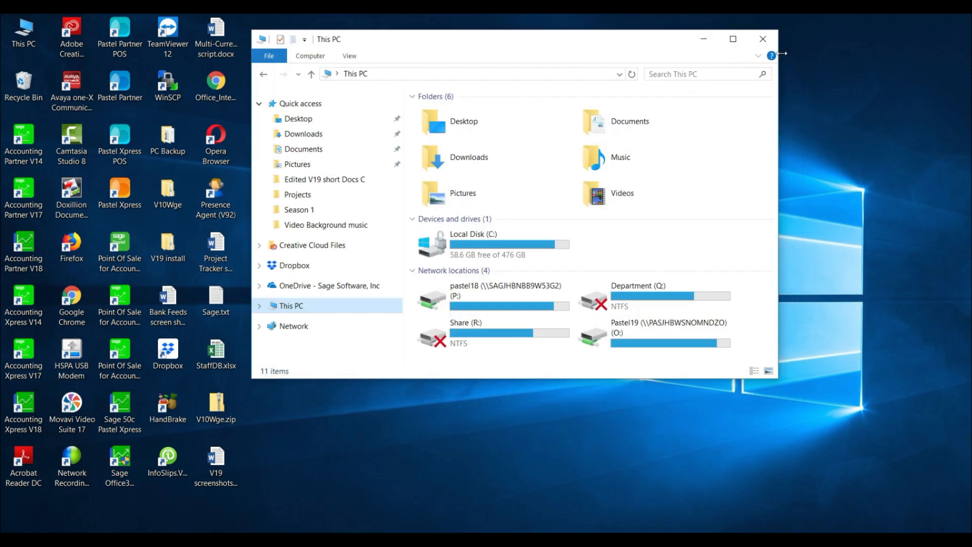
left_click(761, 39)
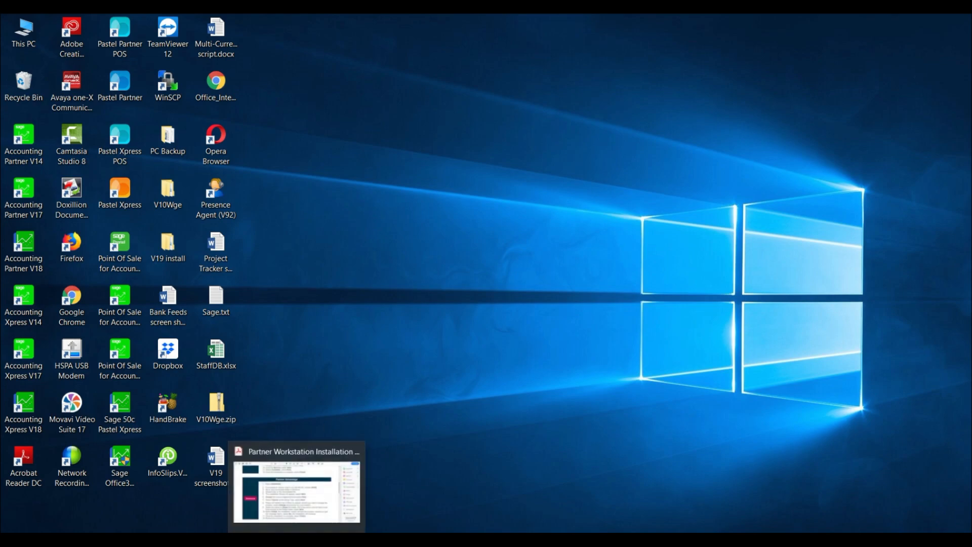
From the workstation installation guide PDF, download the Partner Advantage installer.
left_click(295, 486)
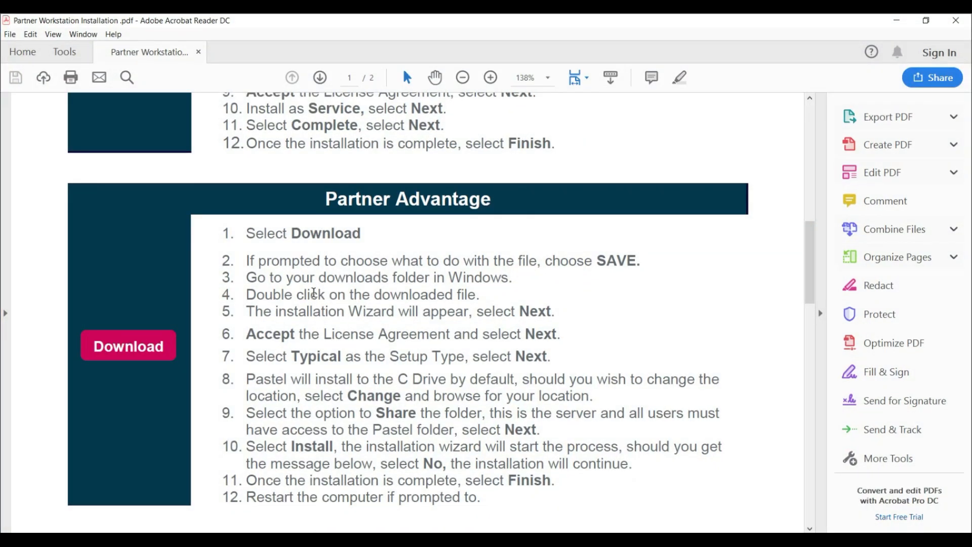
mouse_move(115, 345)
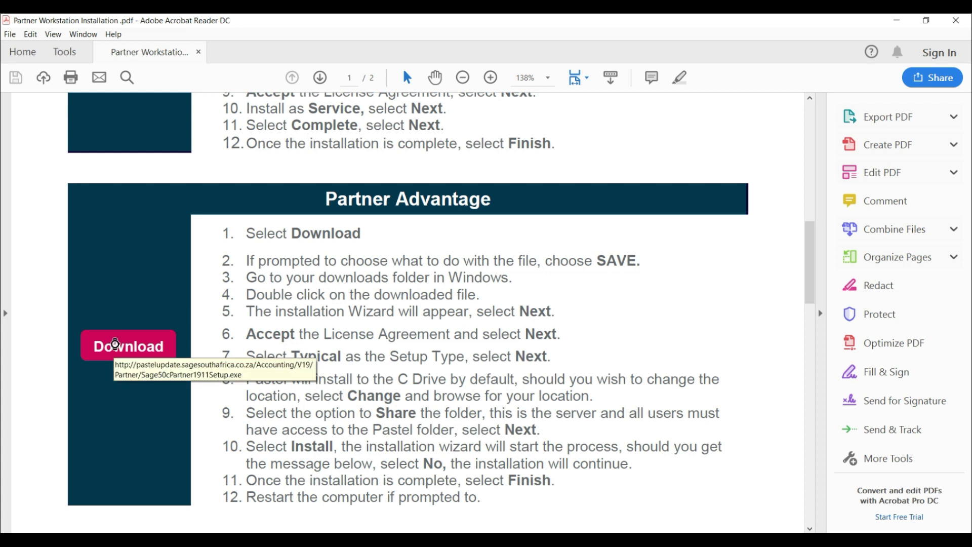
left_click(127, 346)
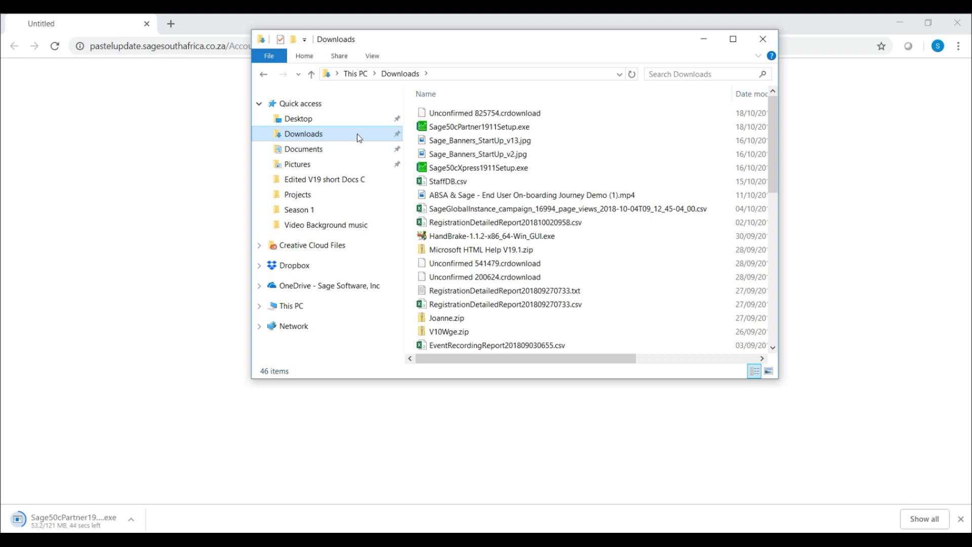
Launch Sage50cPartner1911Setup.exe from the Downloads folder.
left_click(479, 127)
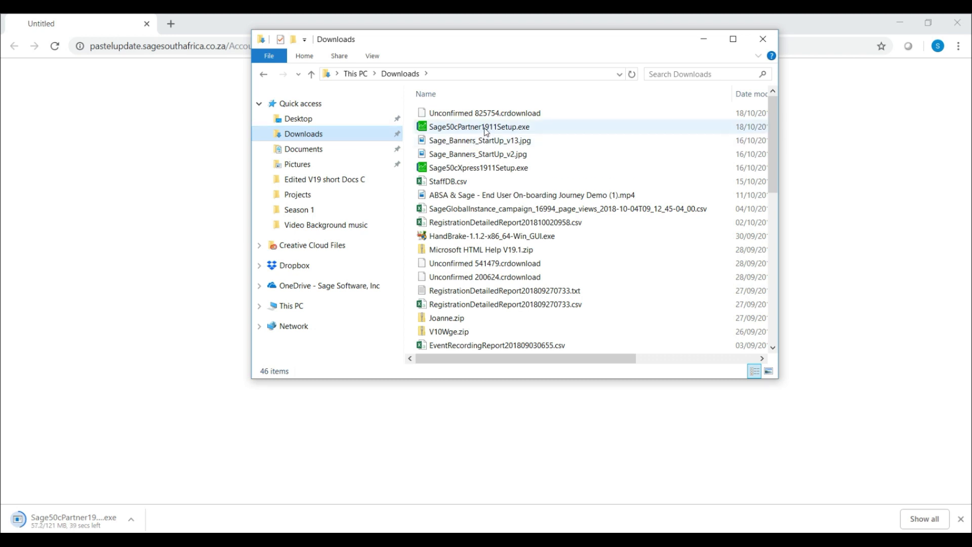
mouse_move(484, 127)
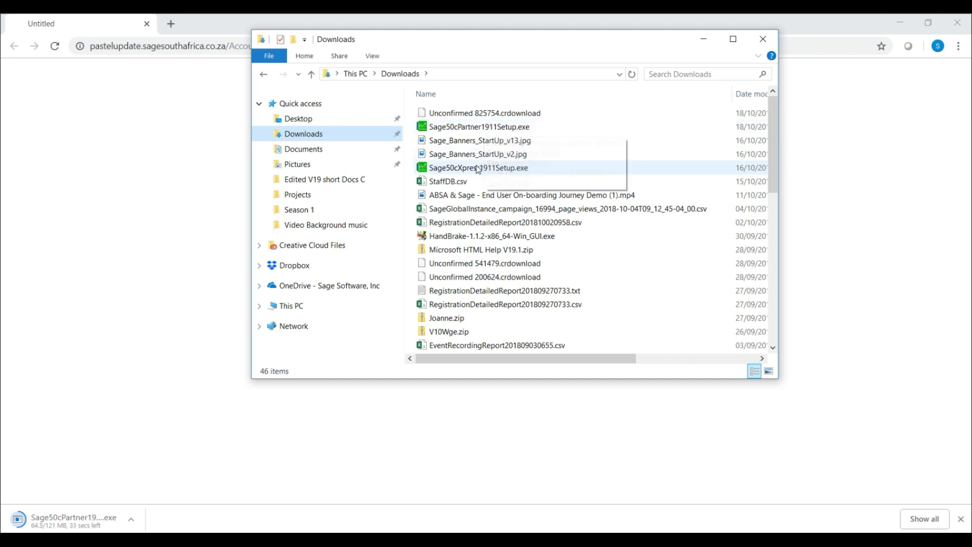
left_click(478, 167)
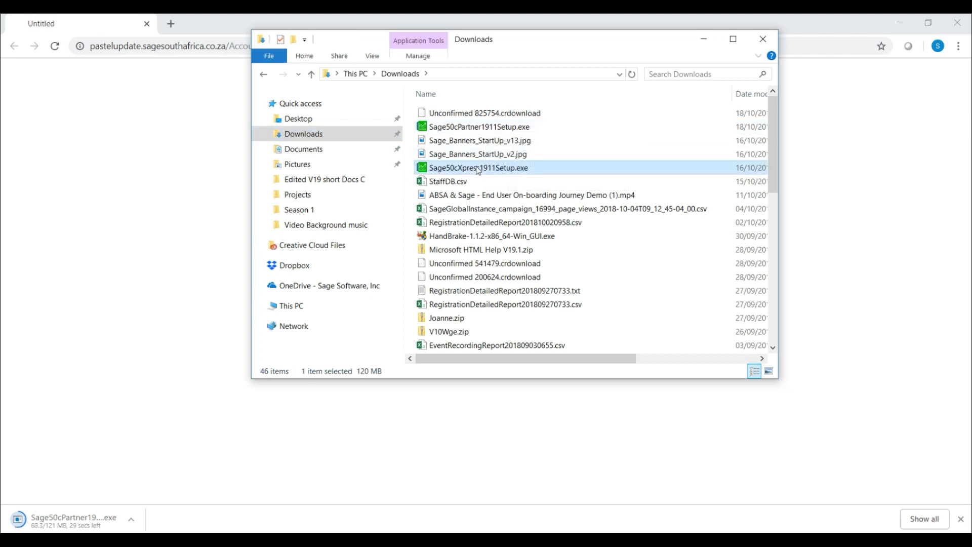
left_click(479, 127)
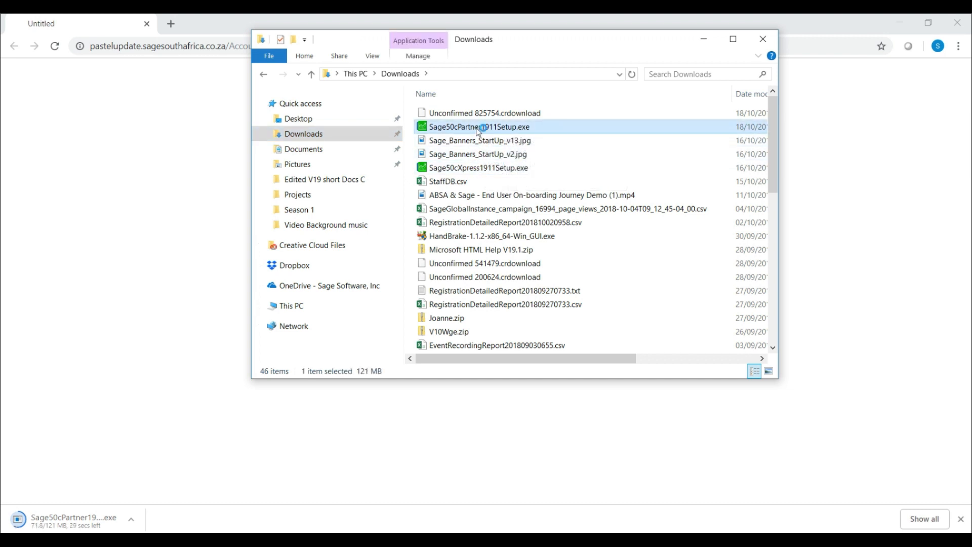
mouse_move(764, 39)
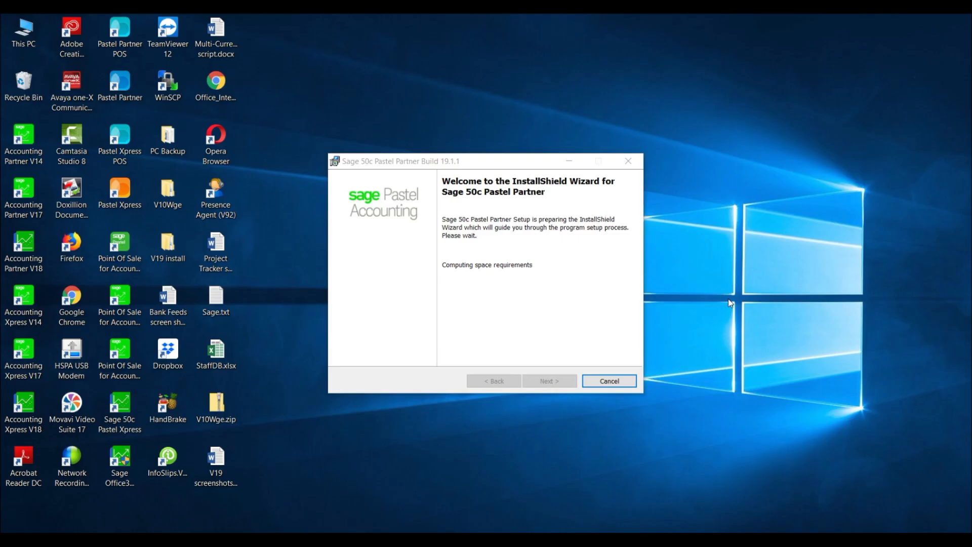
Proceed through the installer welcome and accept the licence agreement terms.
left_click(548, 380)
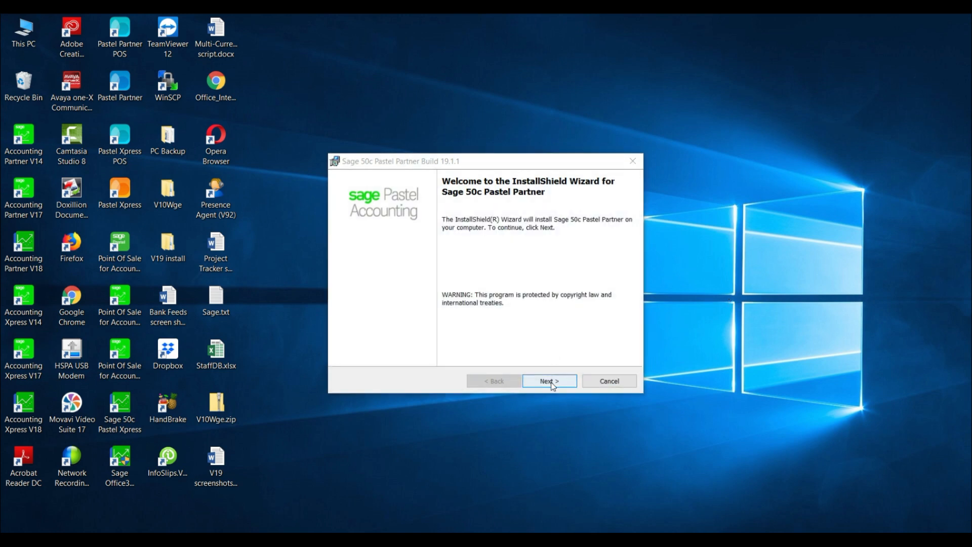
left_click(547, 381)
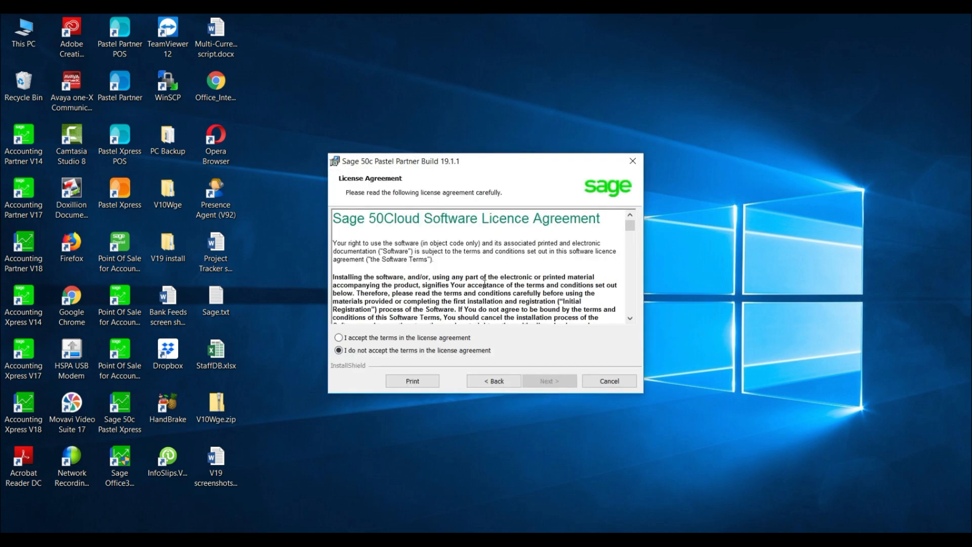
scroll("down", 3)
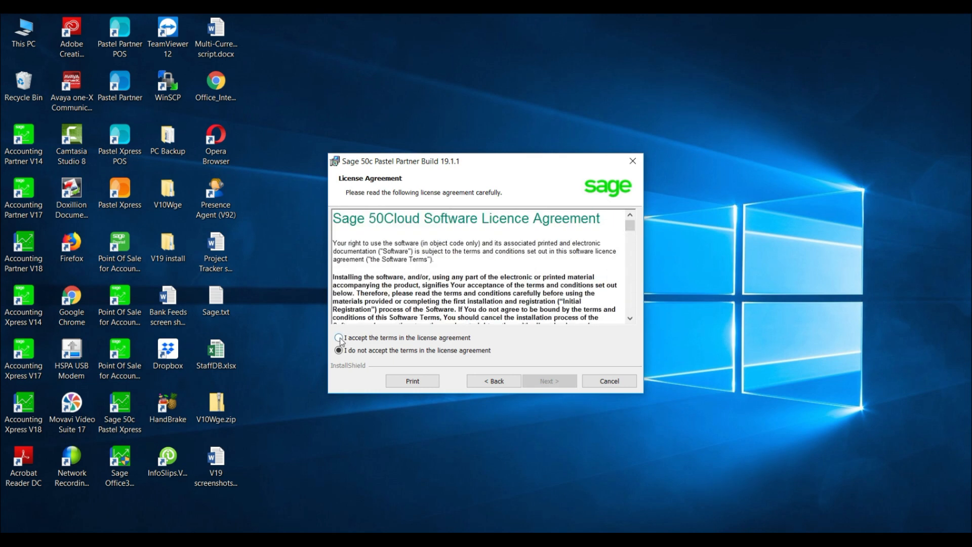
left_click(339, 337)
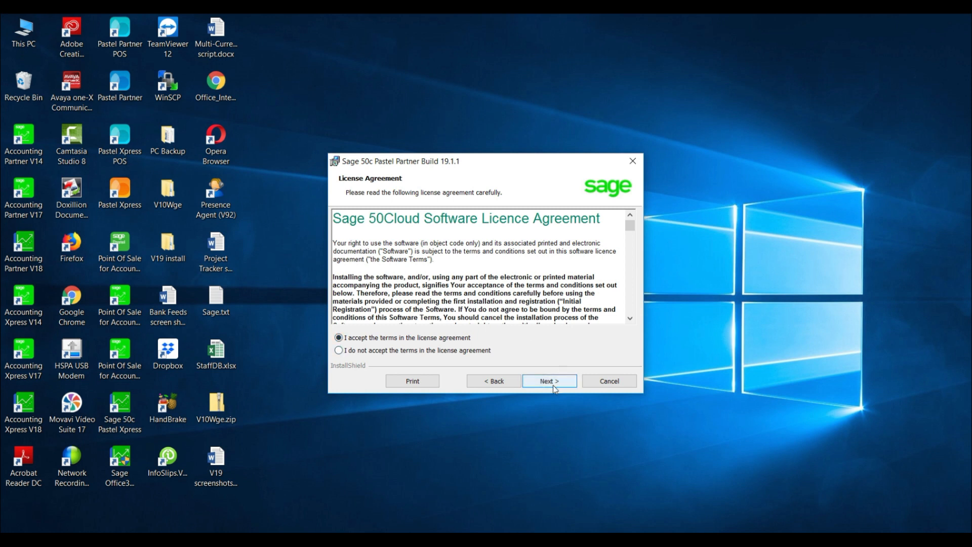
left_click(548, 381)
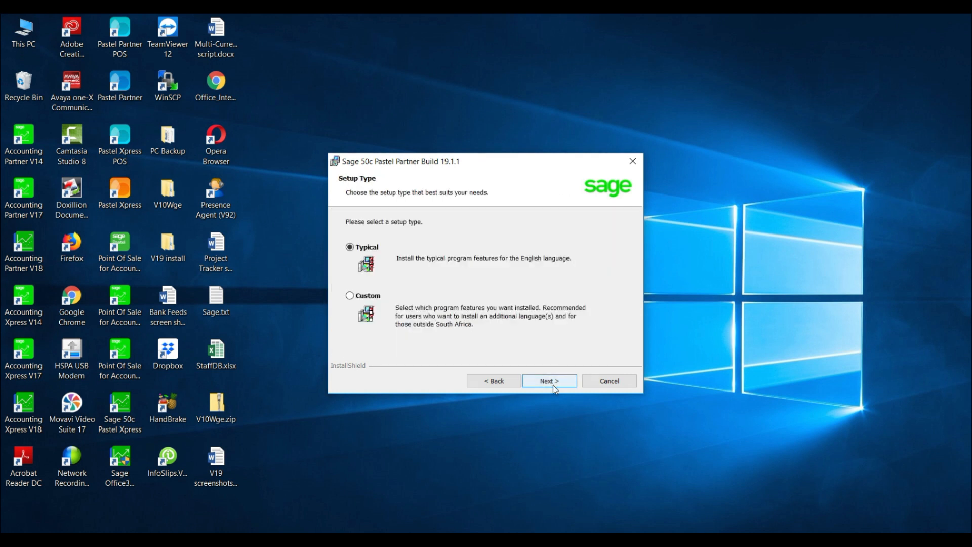
mouse_move(393, 259)
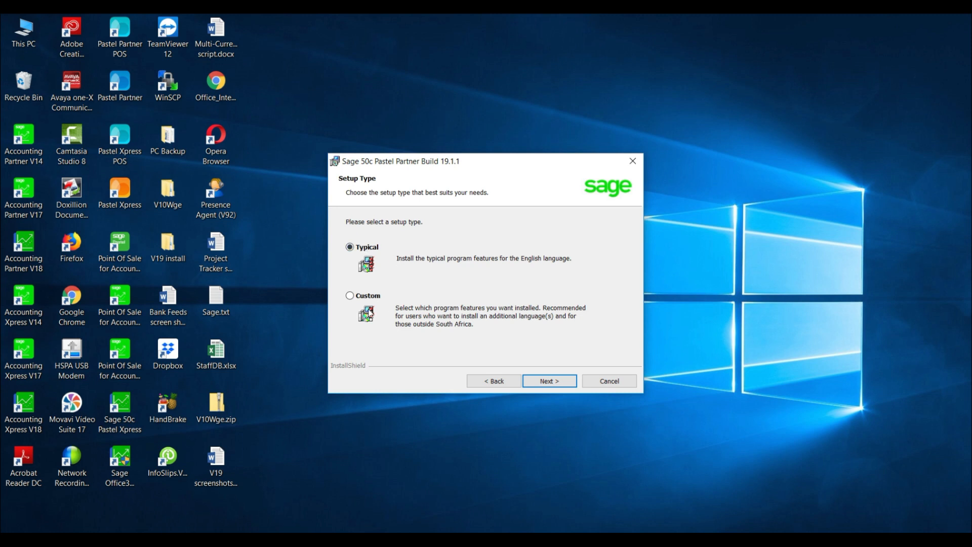
mouse_move(613, 347)
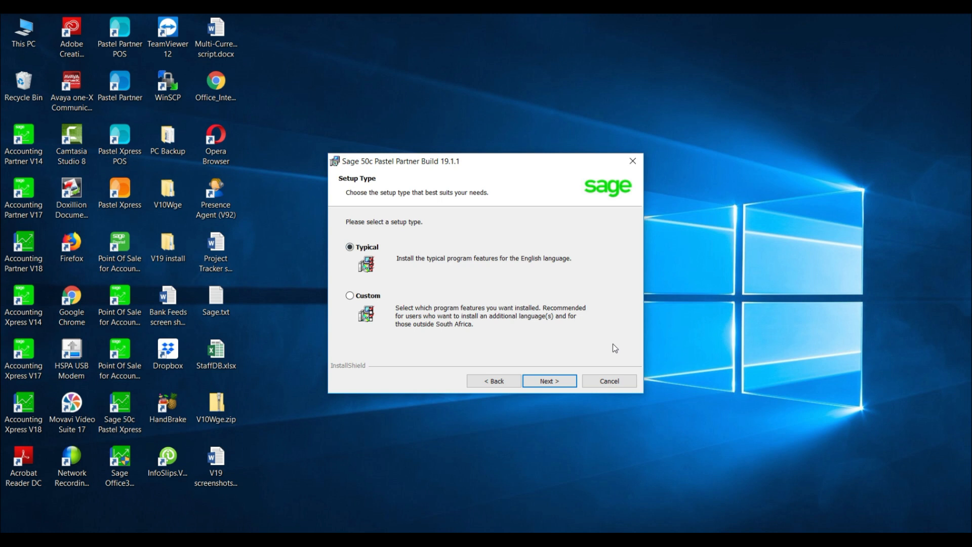
Keep the Typical setup and the C:\Pastel19\ destination to reach the ready-to-install summary.
left_click(548, 380)
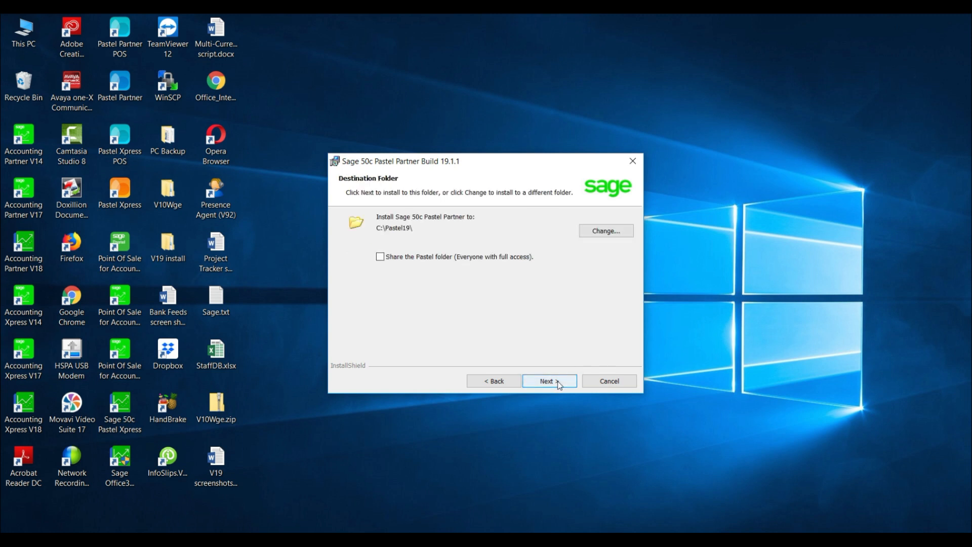
mouse_move(418, 221)
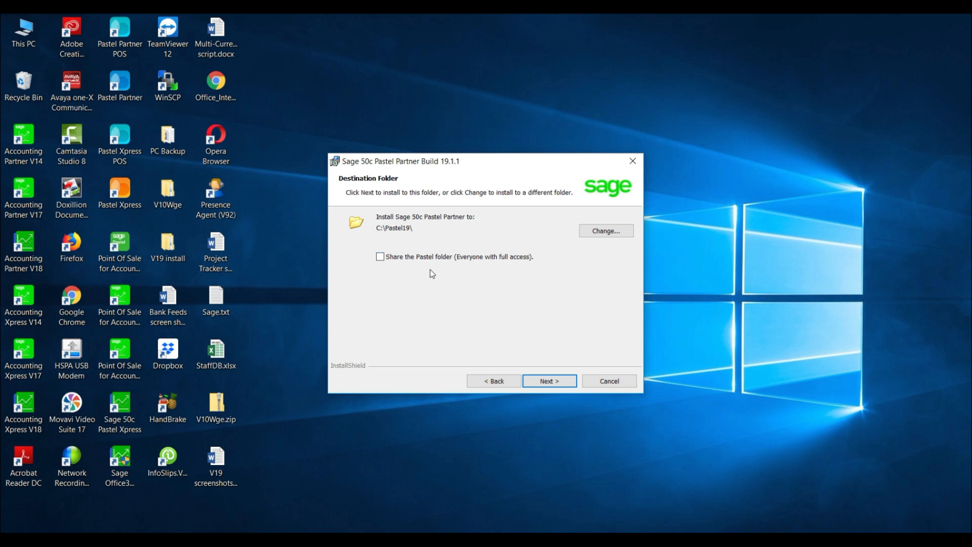
mouse_move(544, 363)
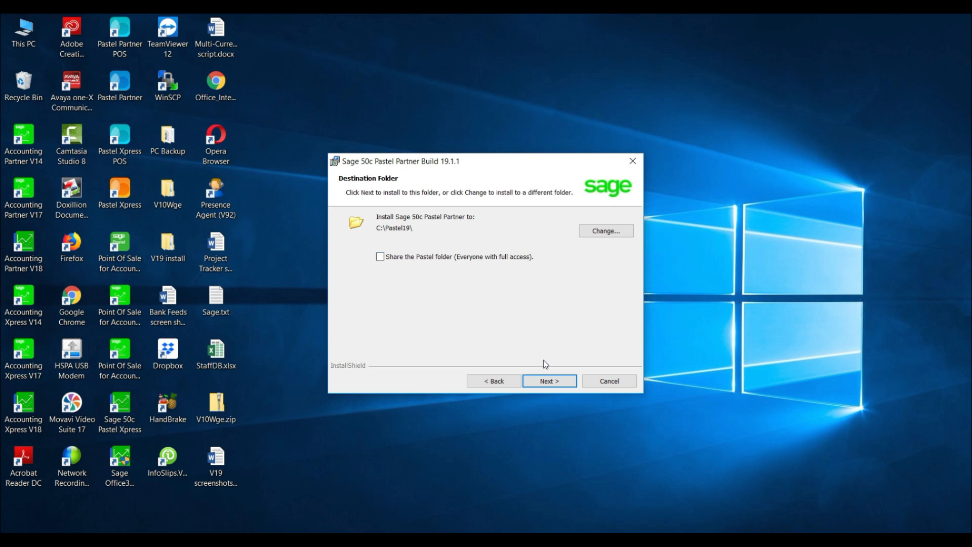
left_click(548, 381)
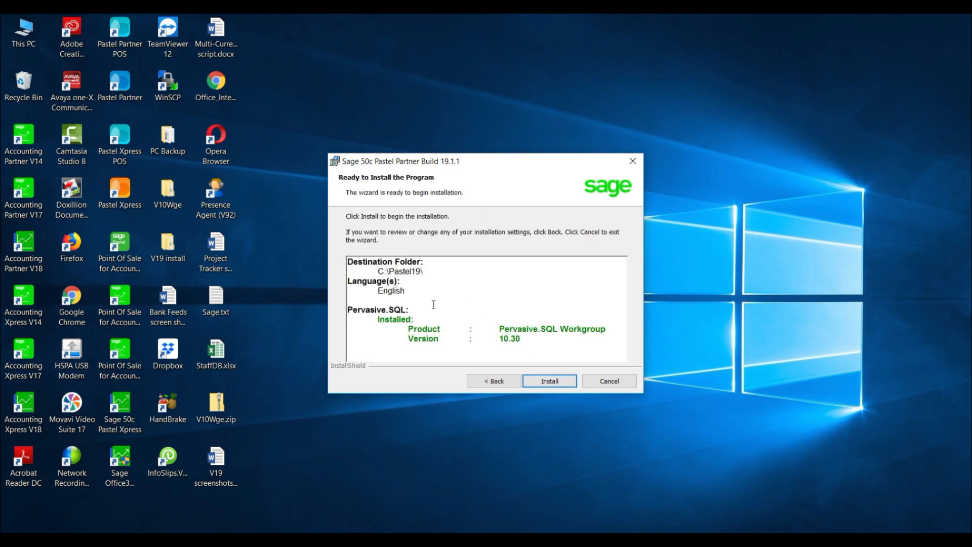
mouse_move(489, 280)
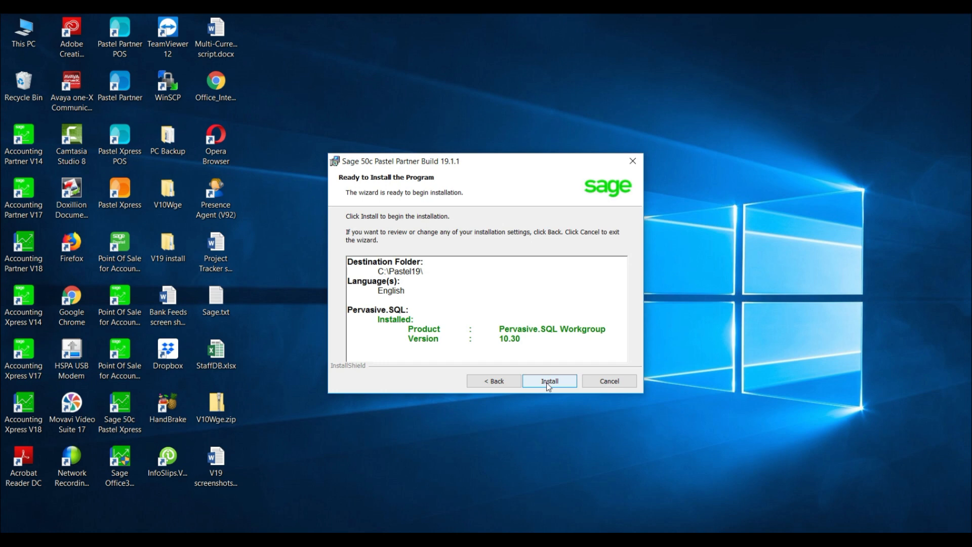
Install the program and finish the completed wizard.
left_click(549, 380)
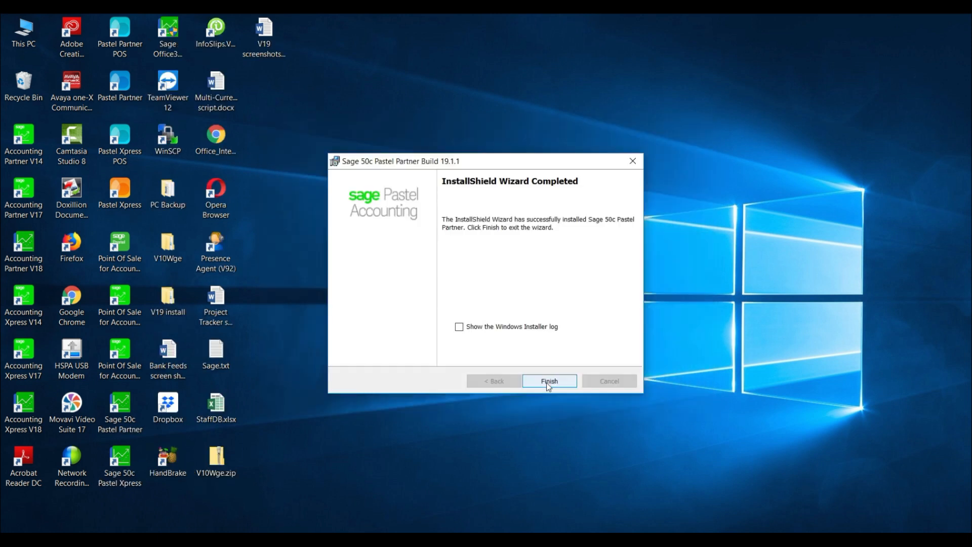
mouse_move(530, 230)
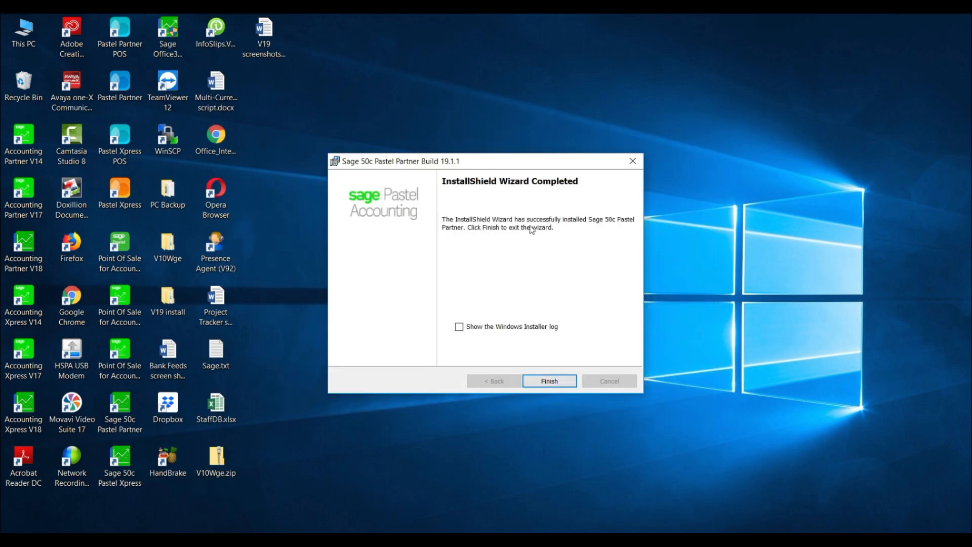
mouse_move(552, 319)
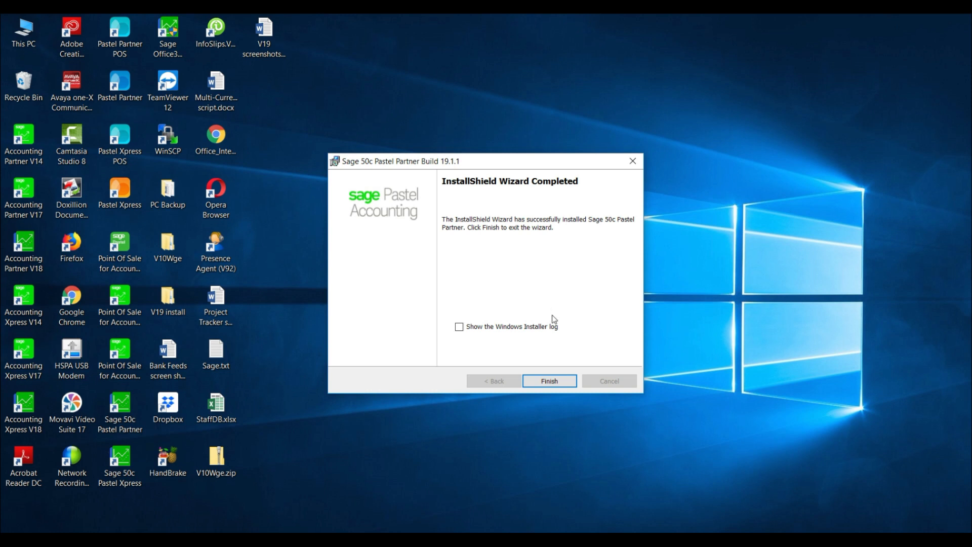
mouse_move(599, 230)
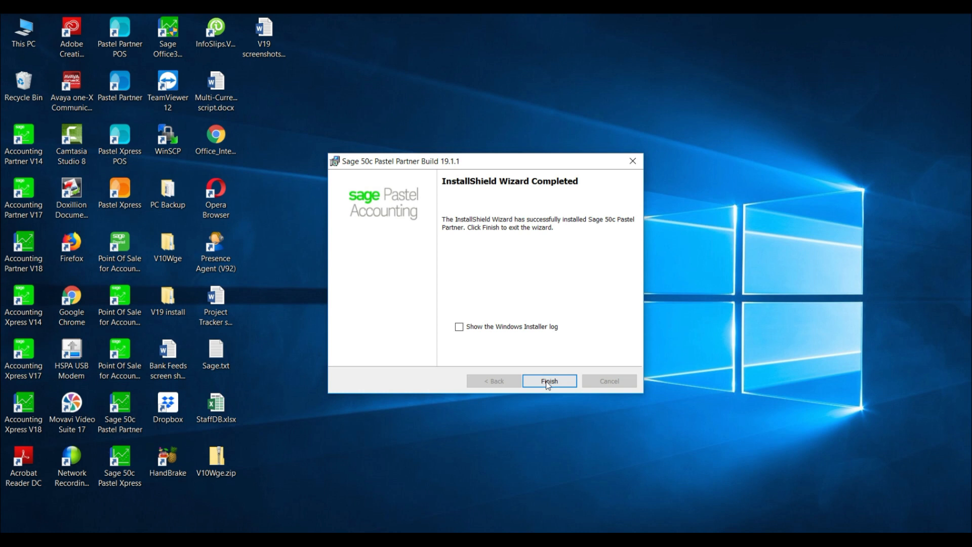
left_click(547, 381)
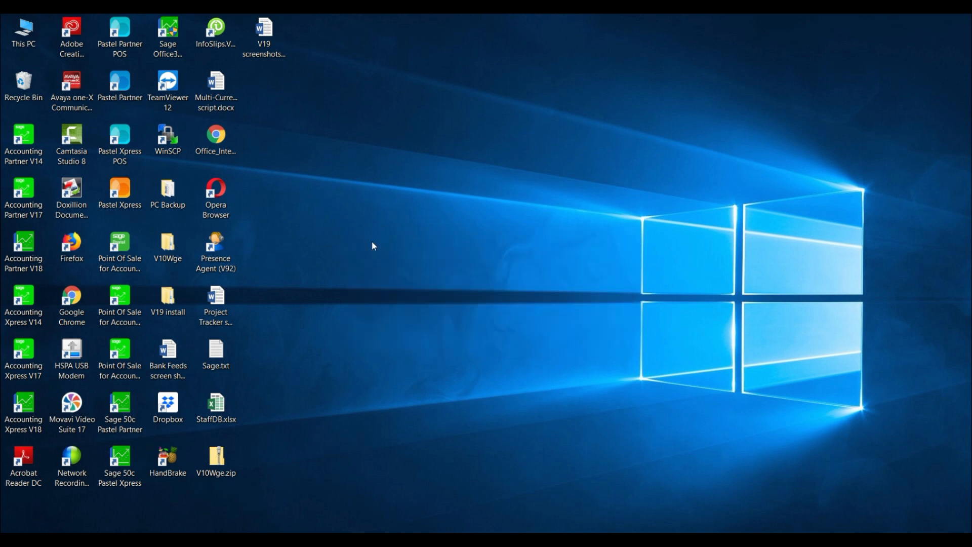
mouse_move(300, 363)
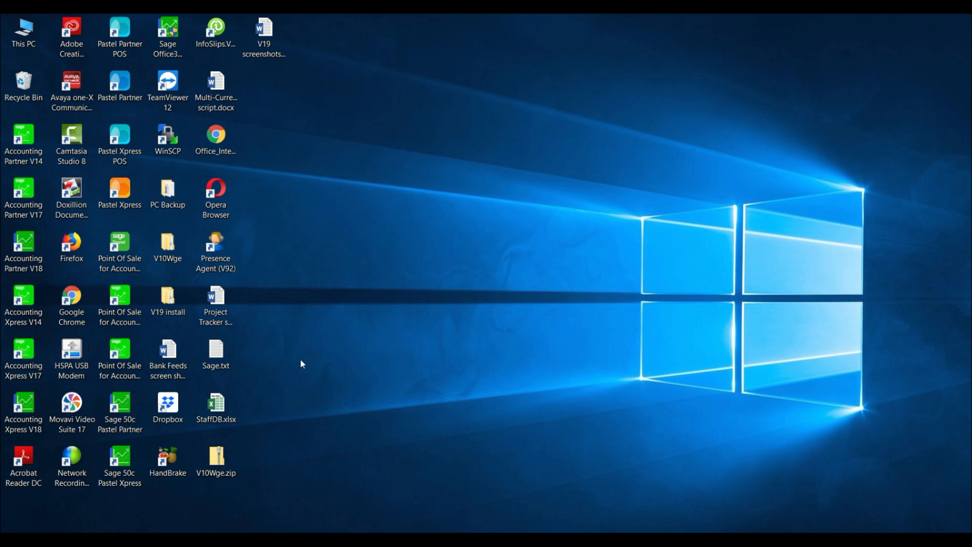
Launch Sage 50c Pastel Partner from its desktop shortcut and start Register Your Package from Help.
left_click(119, 410)
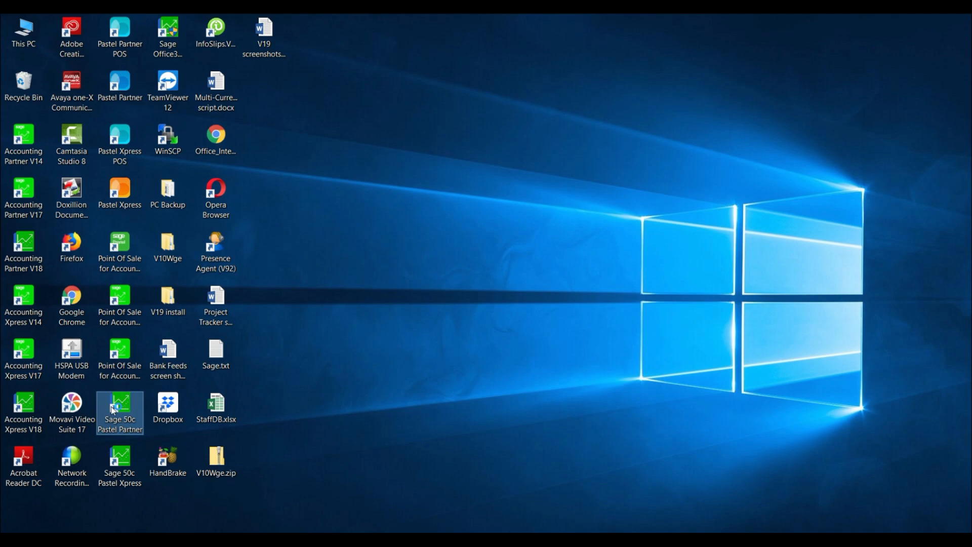
double_click(120, 414)
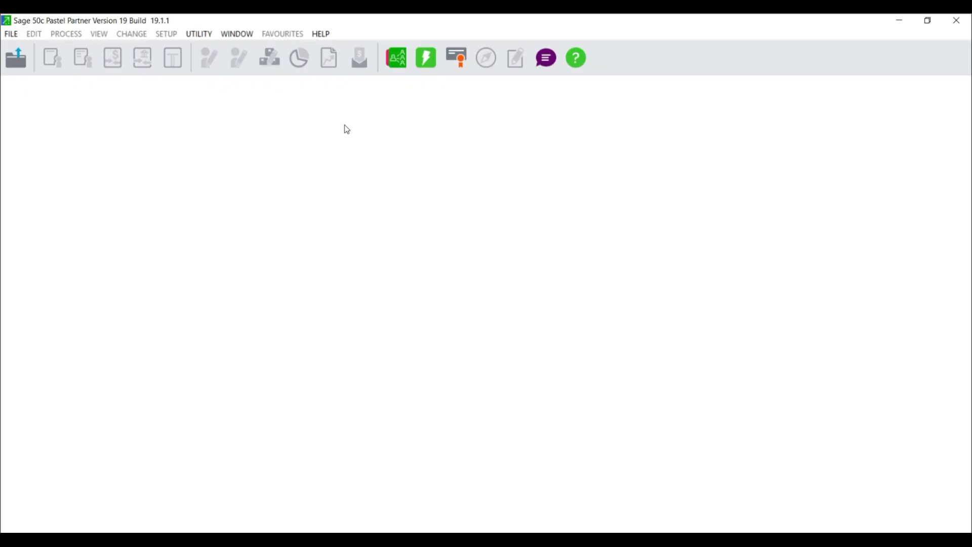
mouse_move(314, 79)
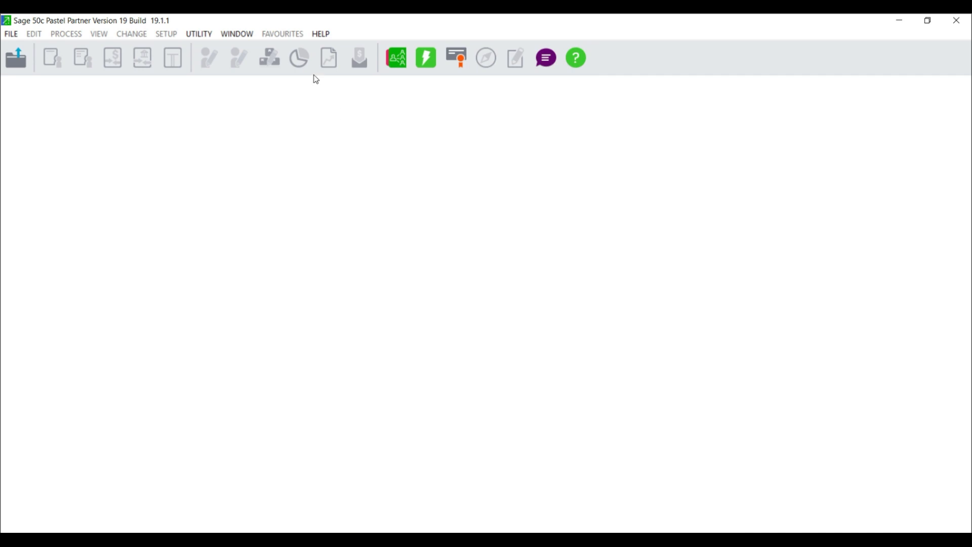
left_click(321, 34)
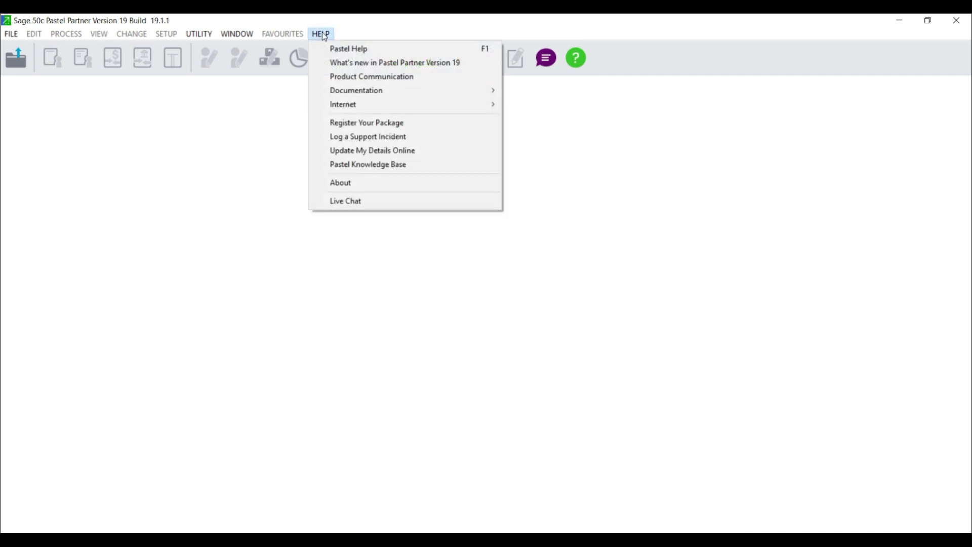
left_click(365, 122)
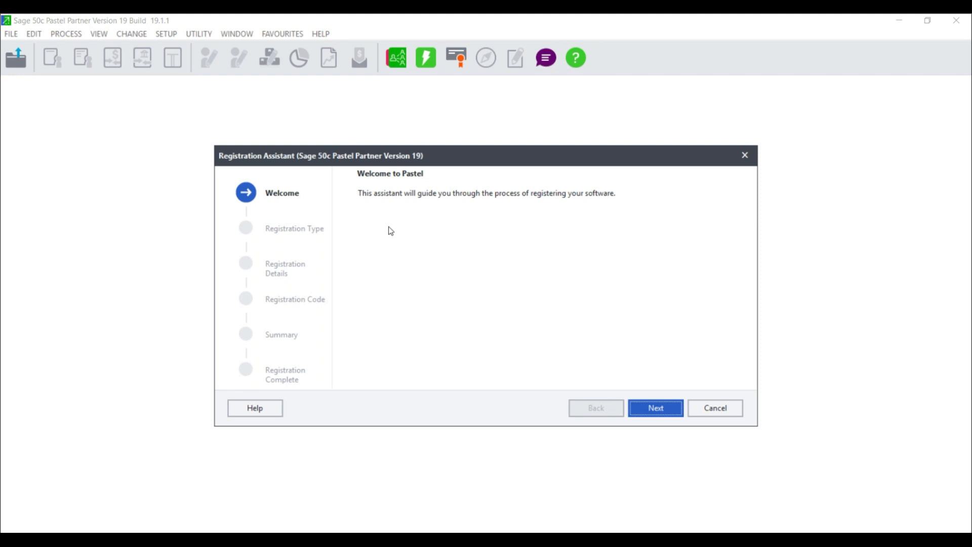
mouse_move(655, 407)
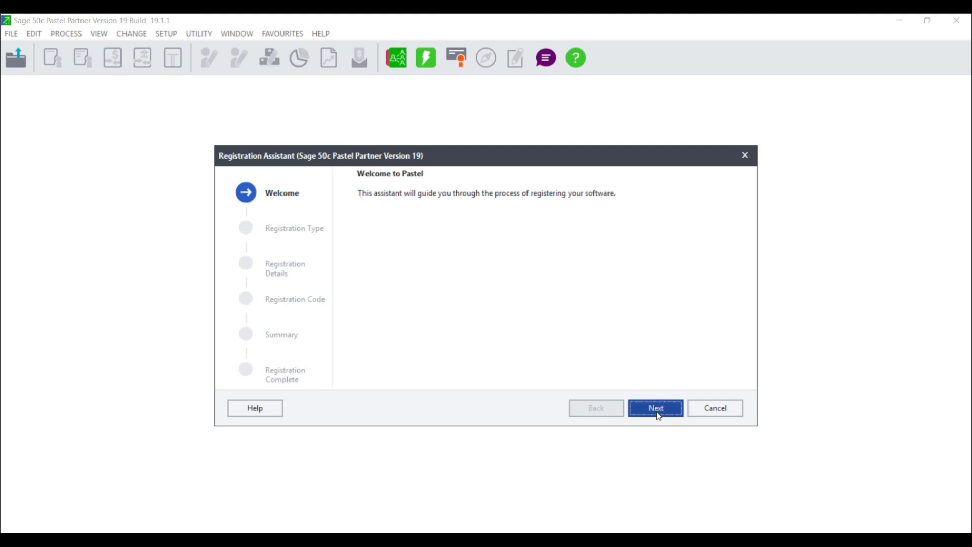
Choose Workstation Registration with server path o:\CUSTOM\Registration on the mapped drive.
left_click(655, 407)
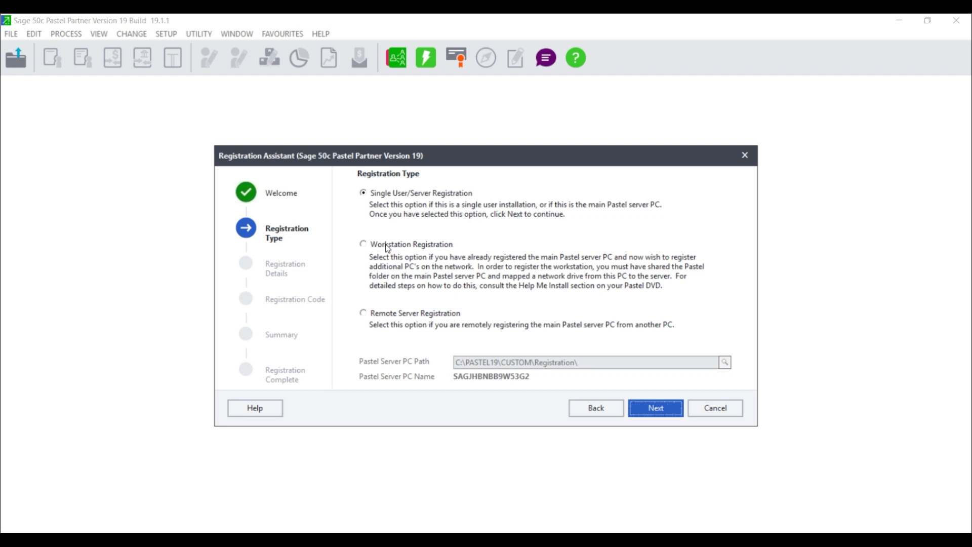
left_click(362, 244)
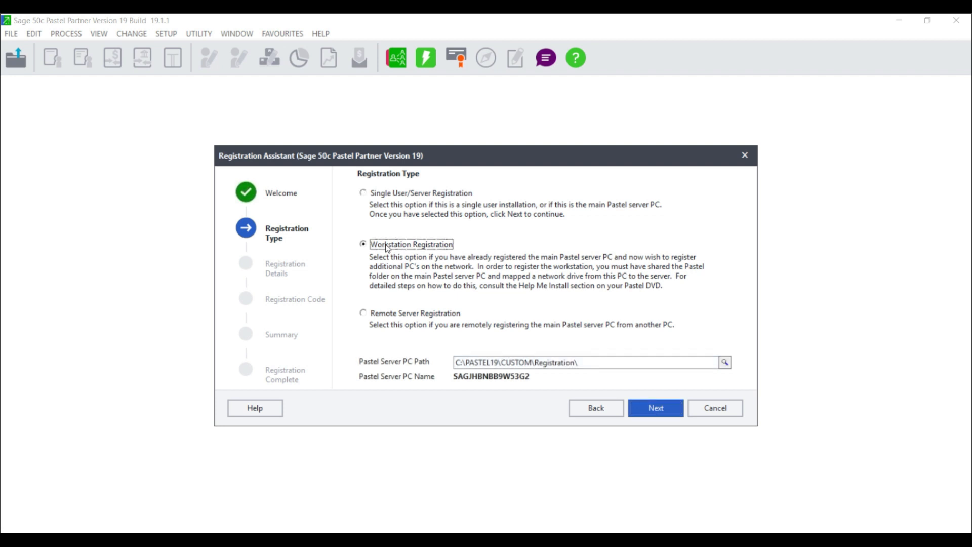
mouse_move(355, 370)
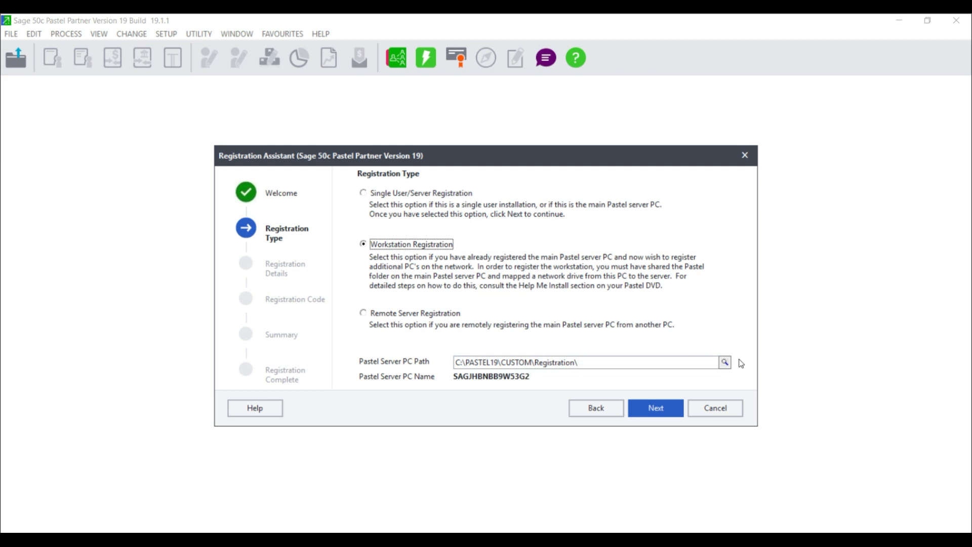
left_click(723, 362)
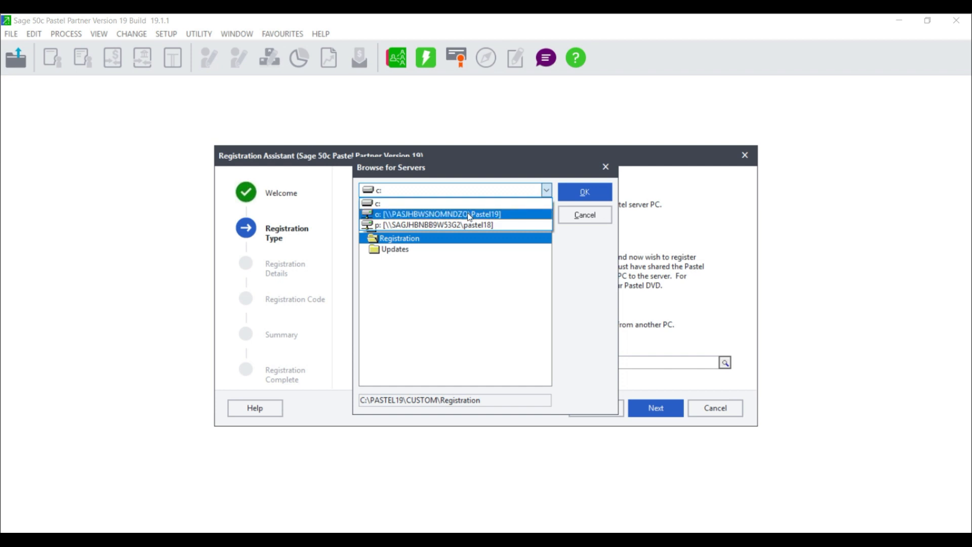
left_click(437, 213)
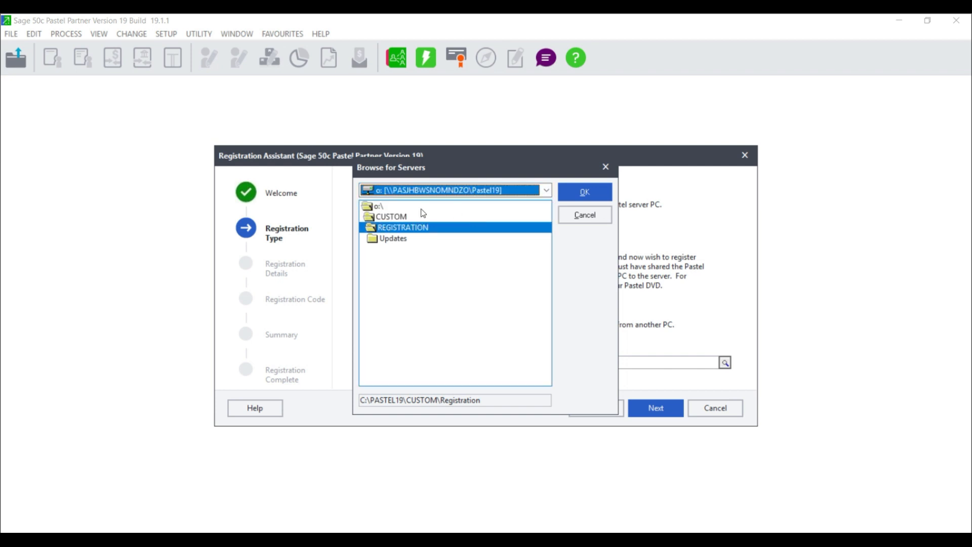
double_click(391, 216)
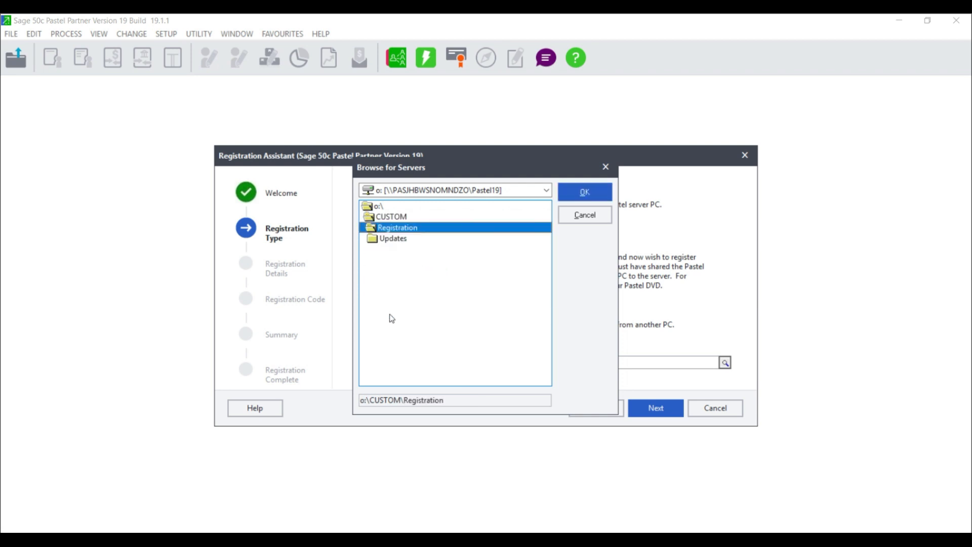
left_click(583, 192)
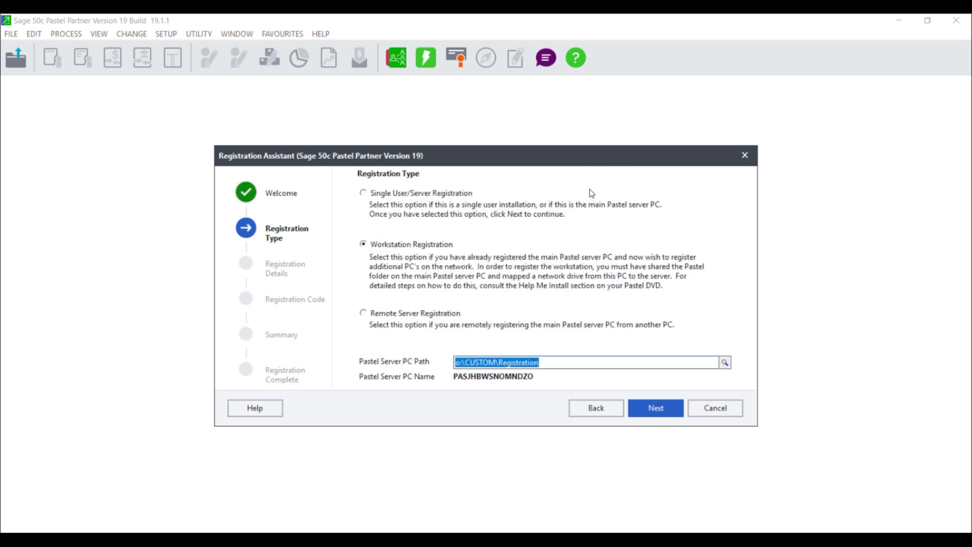
mouse_move(395, 367)
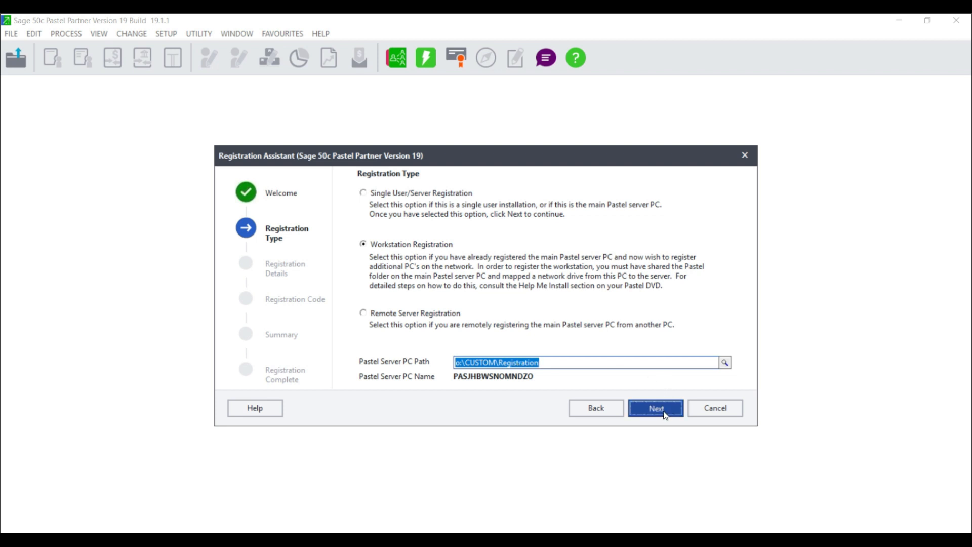
Confirm the summary, register this PC as a workstation and finish the assistant.
left_click(655, 408)
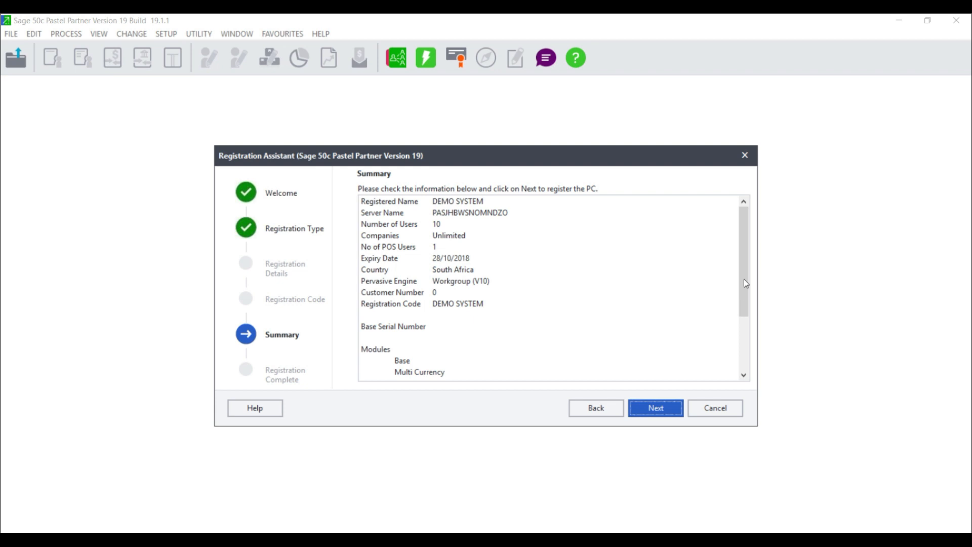
mouse_move(483, 319)
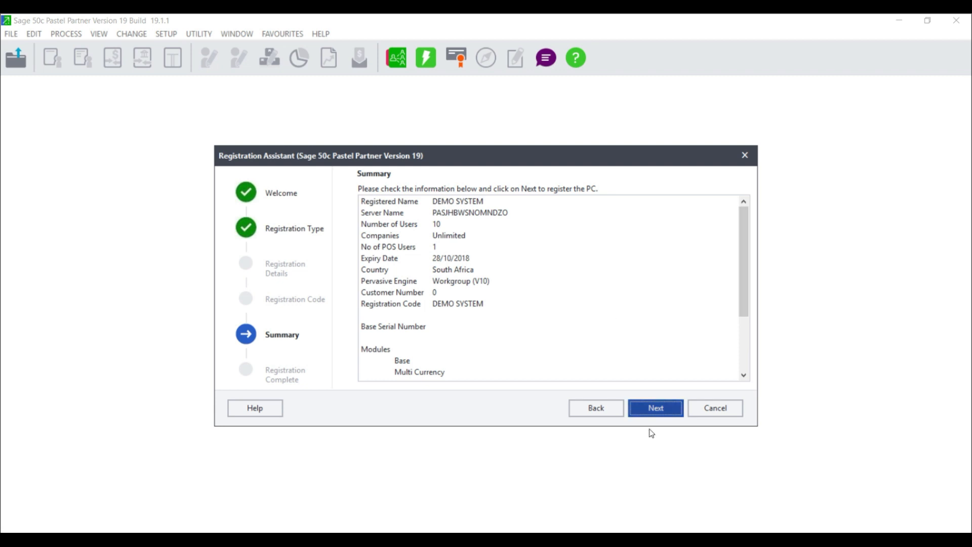
left_click(655, 408)
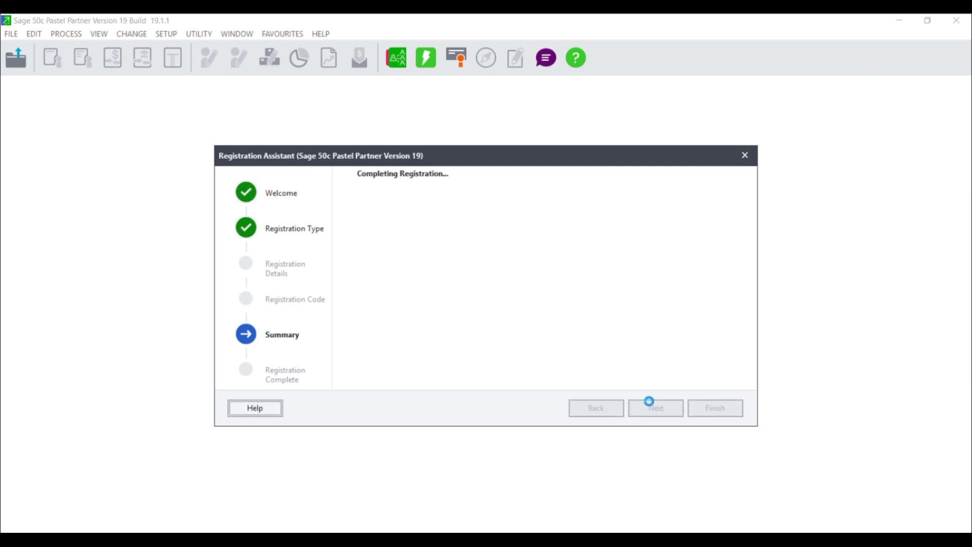
left_click(655, 407)
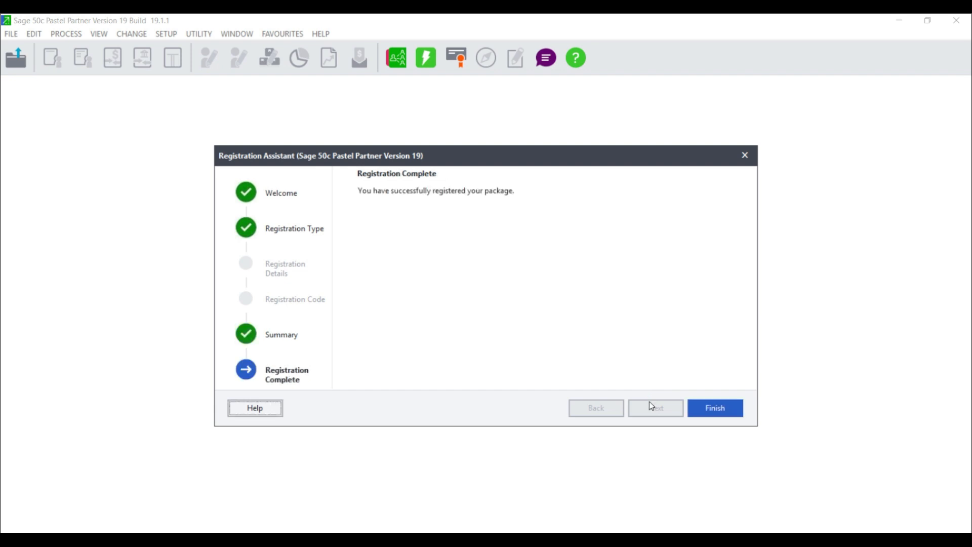
left_click(714, 407)
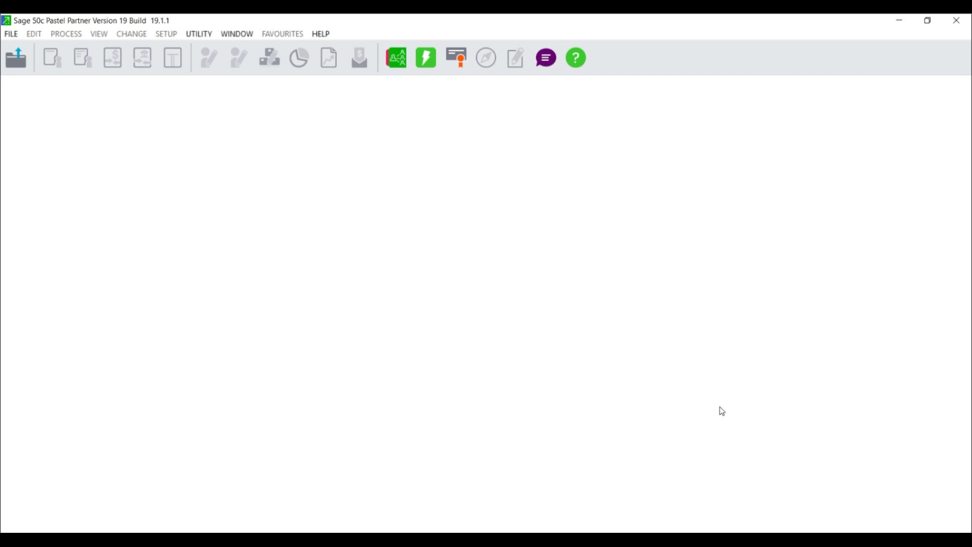